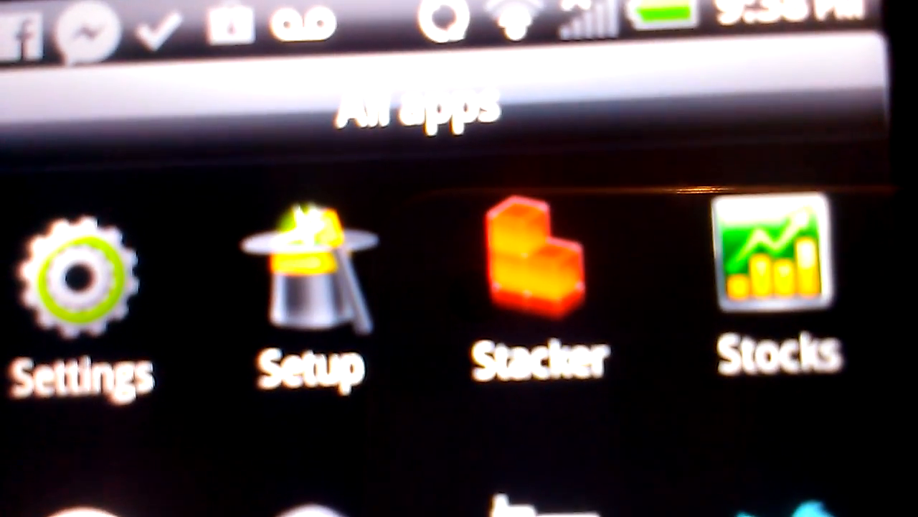
- Launch the Stacker game from the All apps drawer
{"action": "left_click", "coordinate": [533, 261]}
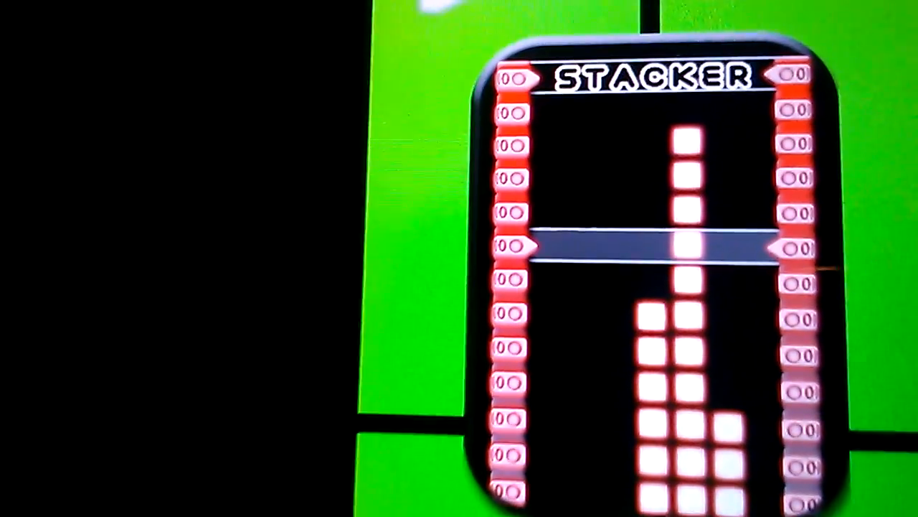